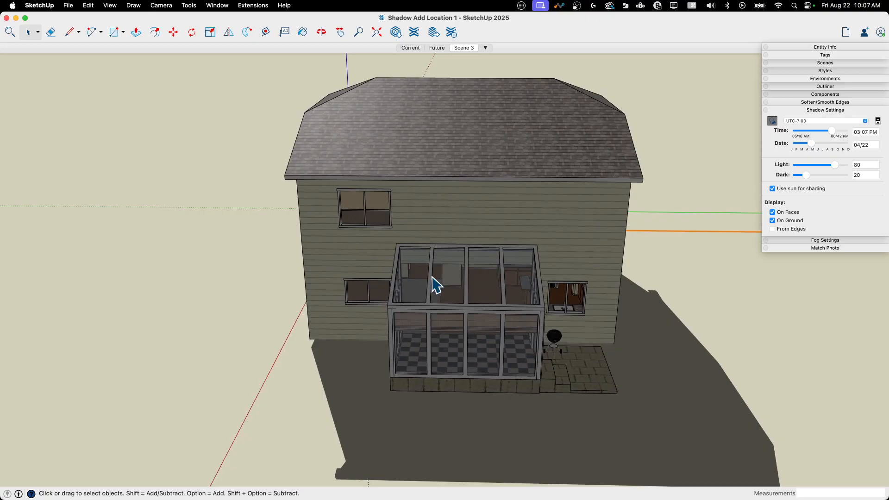
Step: Orbit around the house, then bring up the Add Location geolocation map from the File menu
drag(437, 286, 446, 221)
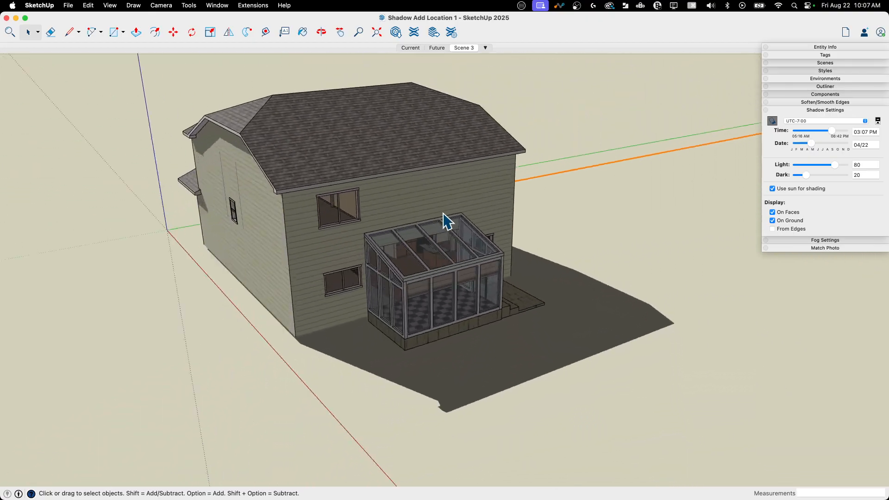
drag(448, 221, 247, 204)
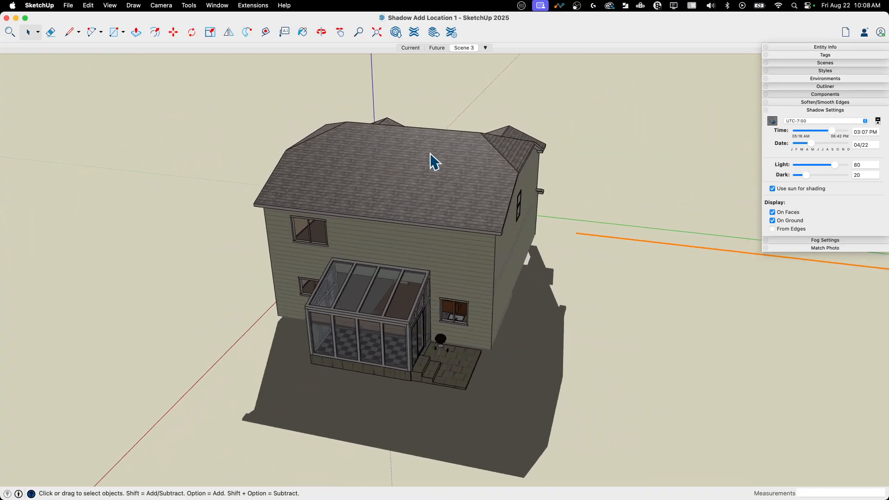
drag(433, 161, 340, 275)
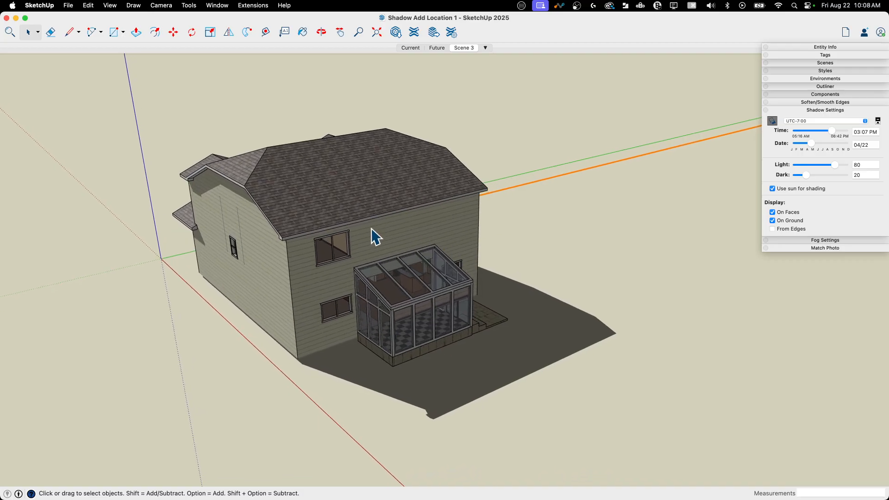
mouse_move(420, 343)
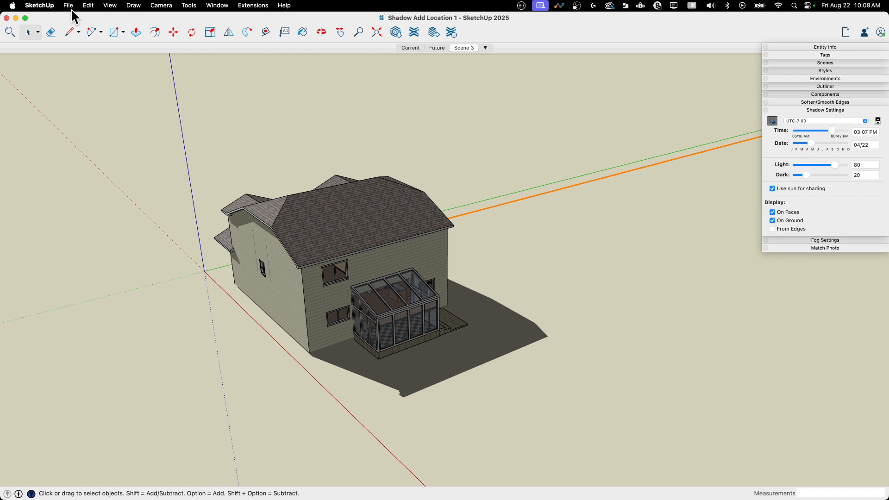
click(68, 5)
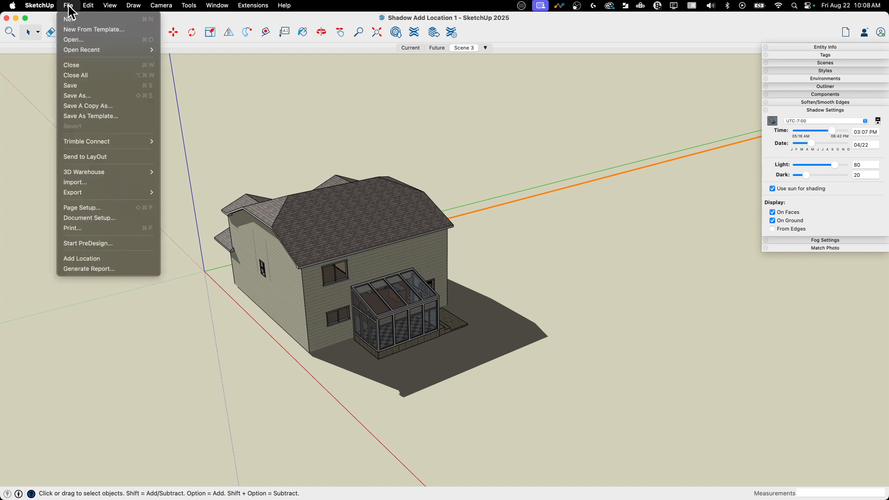
click(82, 259)
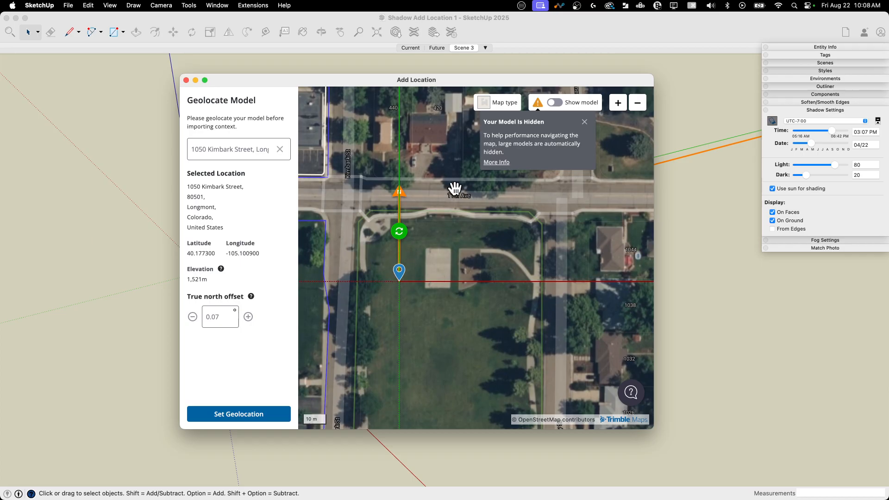
mouse_move(524, 135)
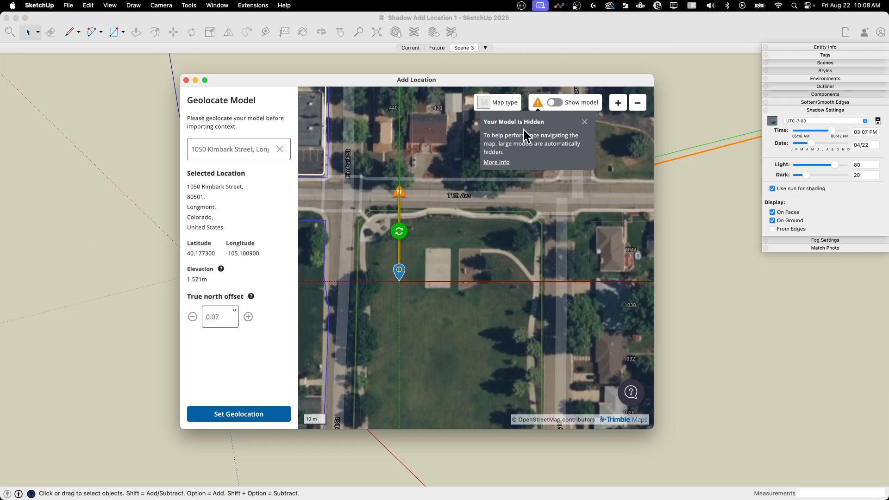
mouse_move(547, 118)
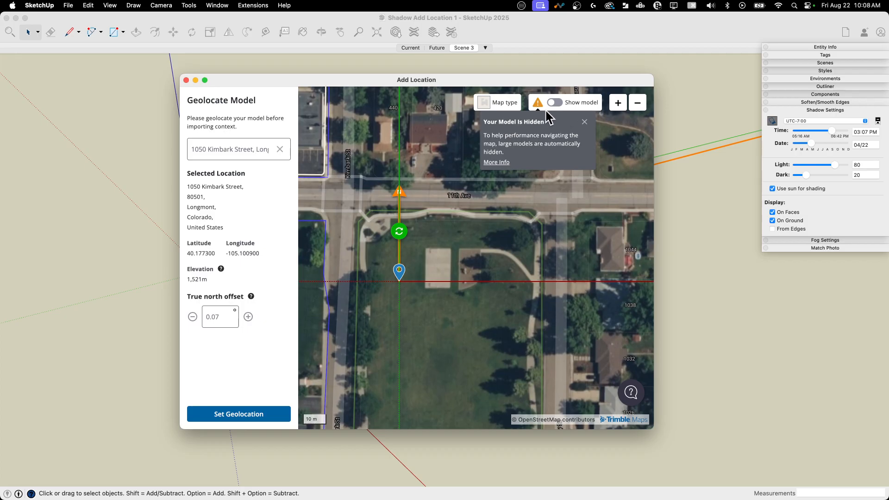
mouse_move(505, 147)
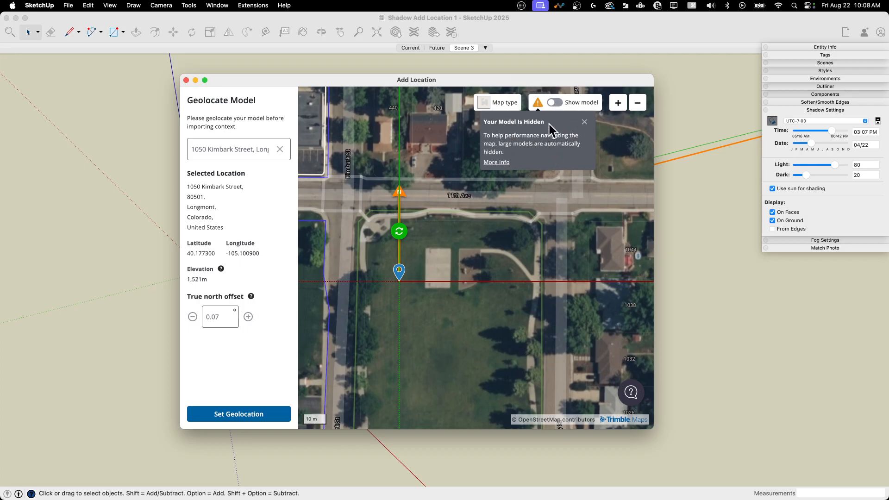
mouse_move(539, 154)
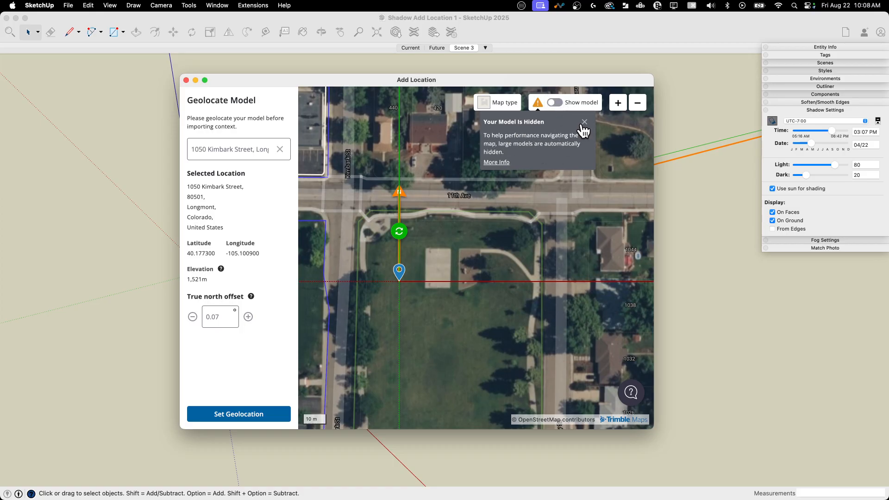
Step: Dismiss the 'Your Model Is Hidden' notice and pan the map south over the Kimbark Street lot
click(585, 122)
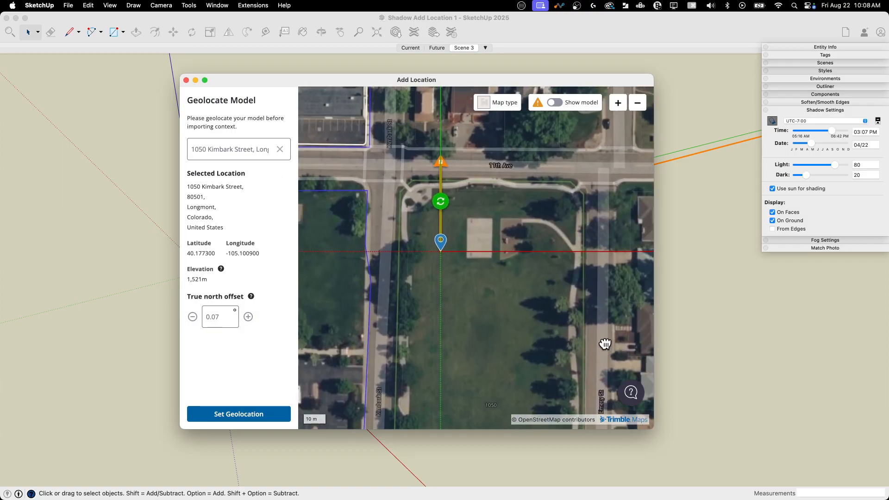
drag(605, 345, 522, 238)
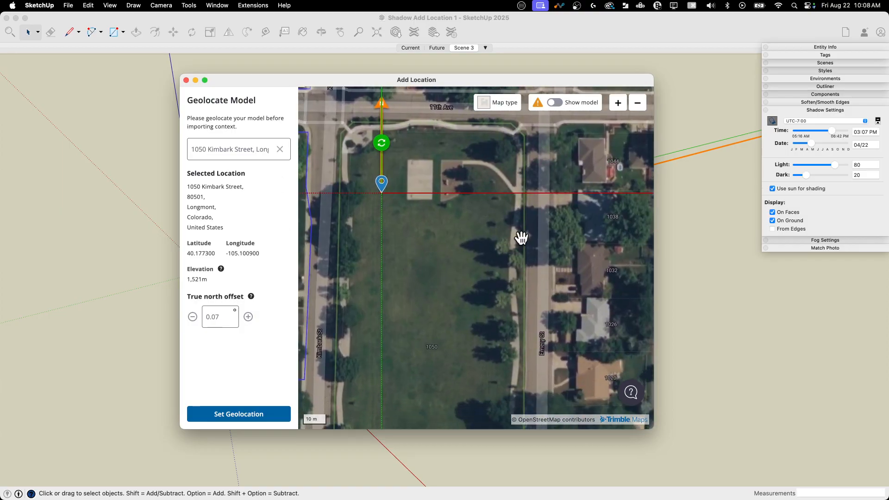
Step: Show the model's footprint on the map and zoom in closer to the lot
click(554, 103)
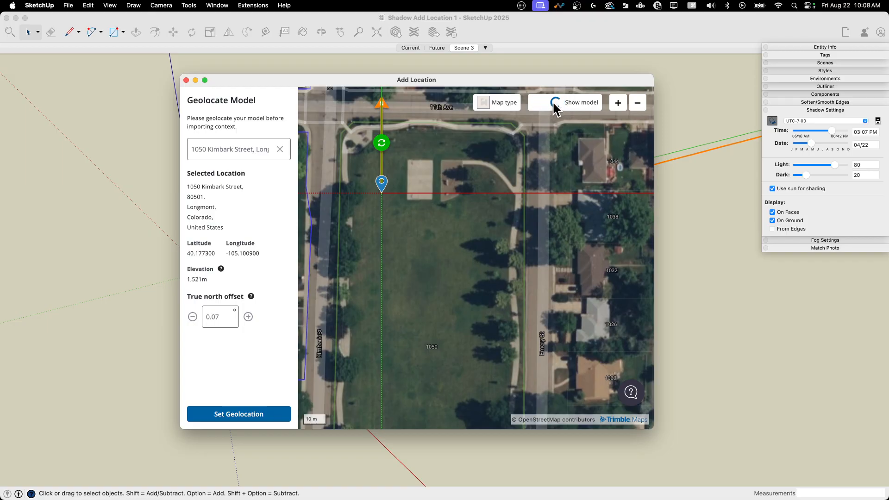
click(555, 103)
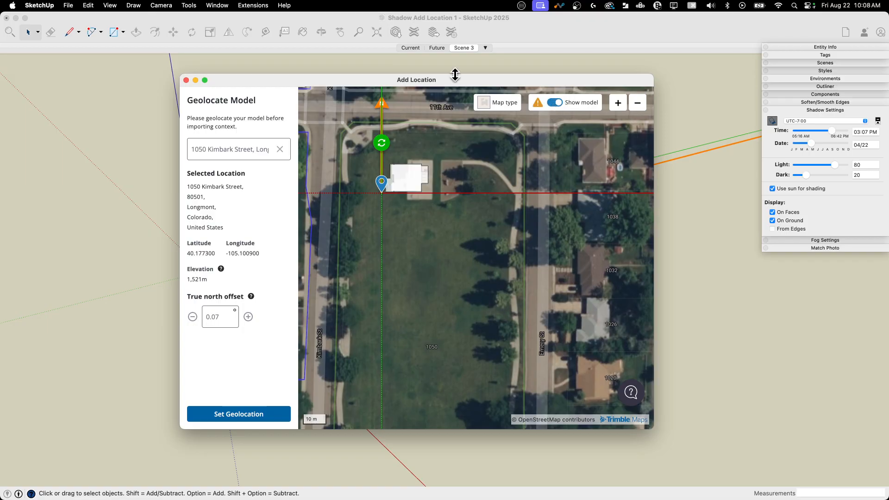
click(618, 103)
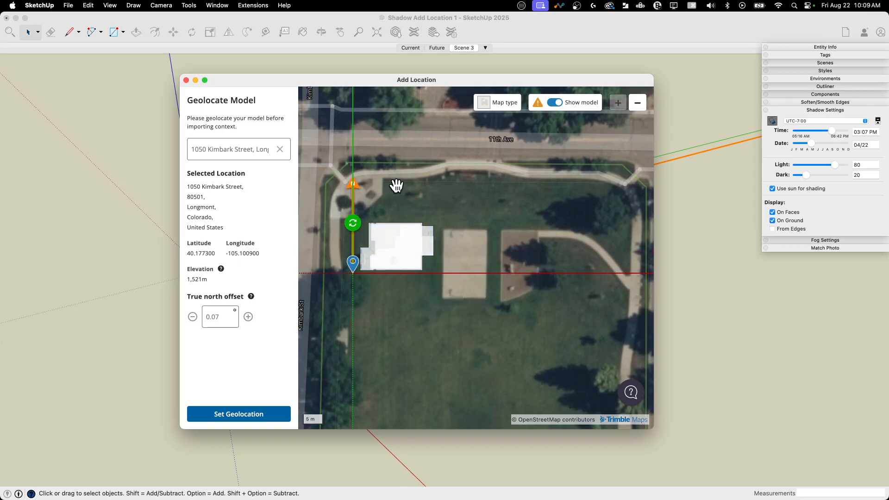
Step: Rotate and slide the footprint onto the grass lot, true north offset about 269.55°
drag(352, 222, 363, 216)
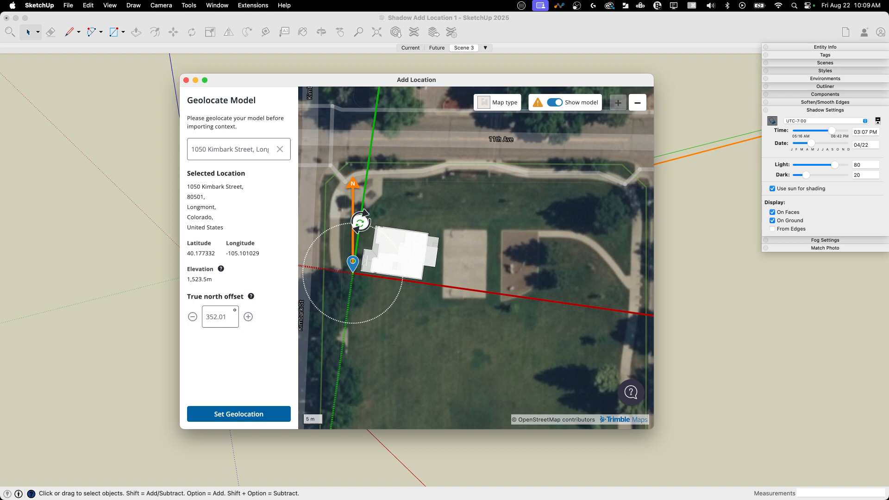
drag(361, 221, 403, 278)
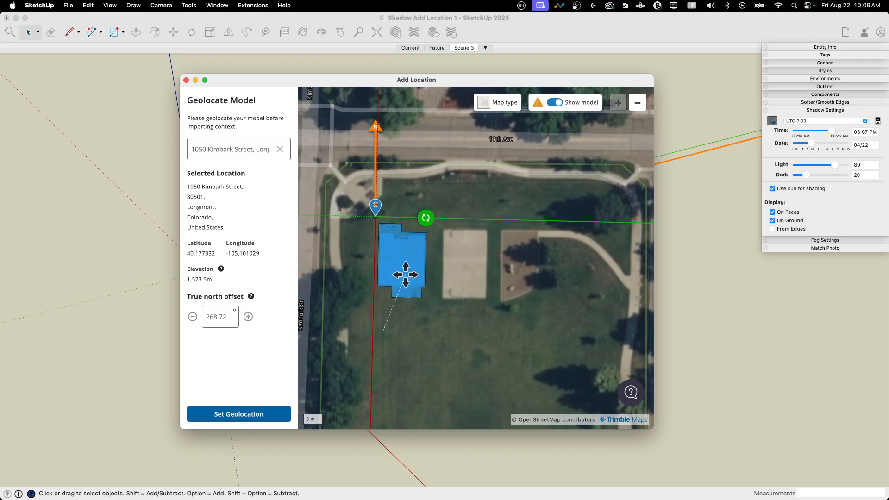
drag(404, 276, 399, 261)
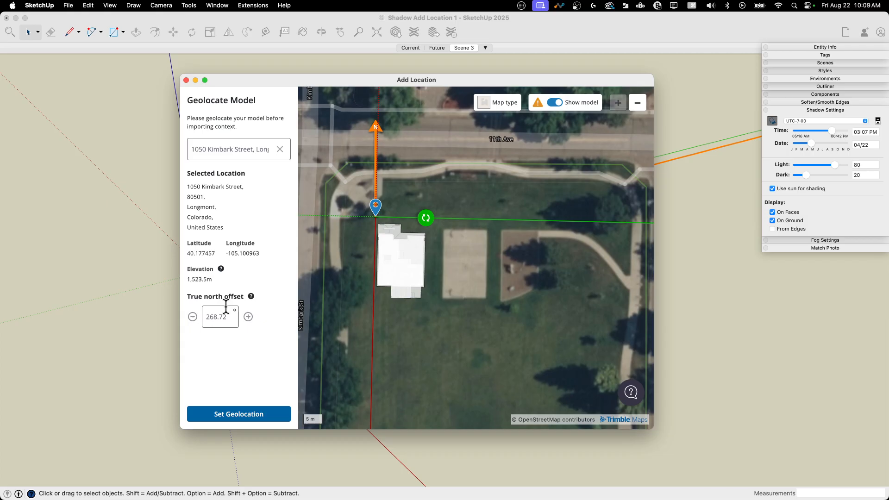
click(398, 261)
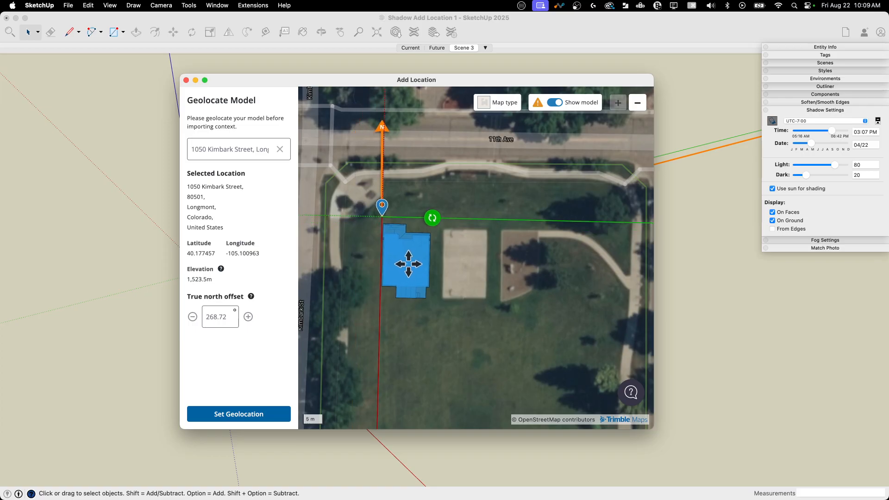
drag(432, 218, 435, 220)
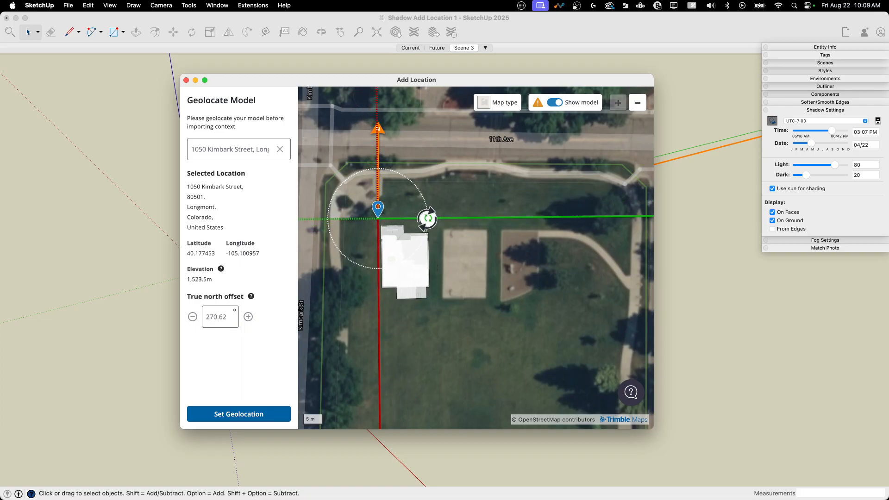
drag(428, 219, 633, 214)
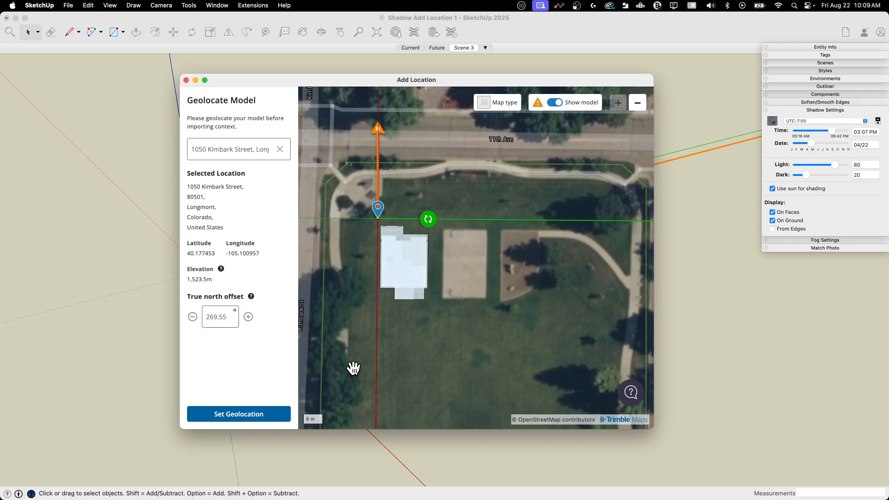
click(238, 414)
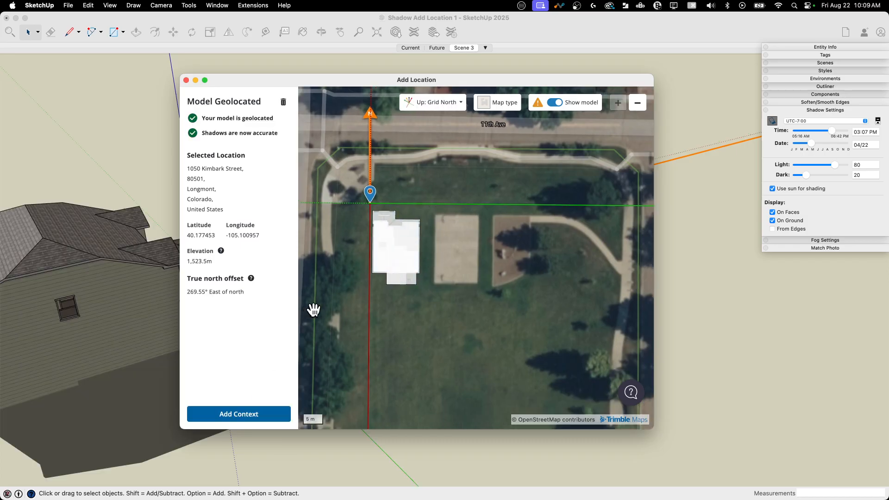
mouse_move(133, 190)
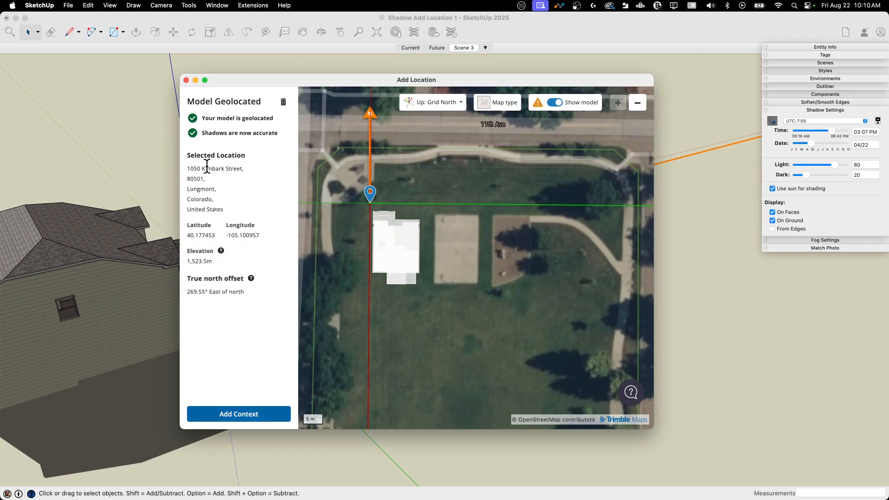
mouse_move(408, 177)
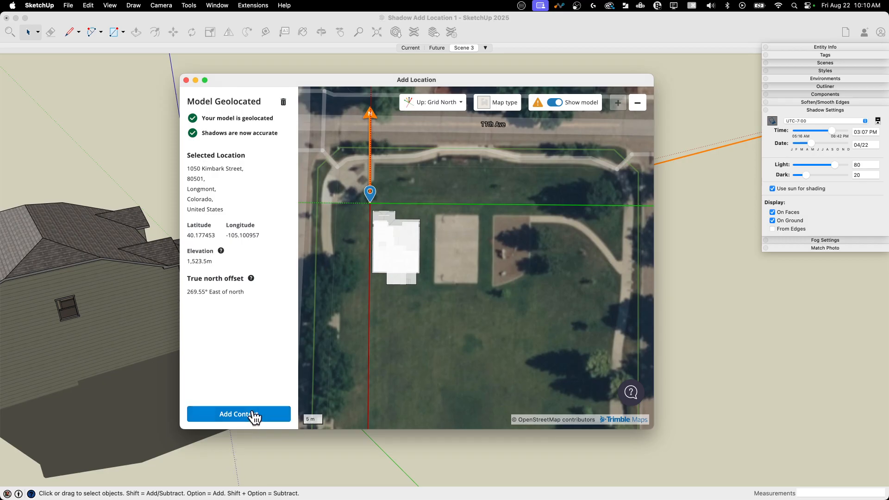
Step: Import a flat site with map texture and 3D buildings around the house, then close the success message
click(239, 414)
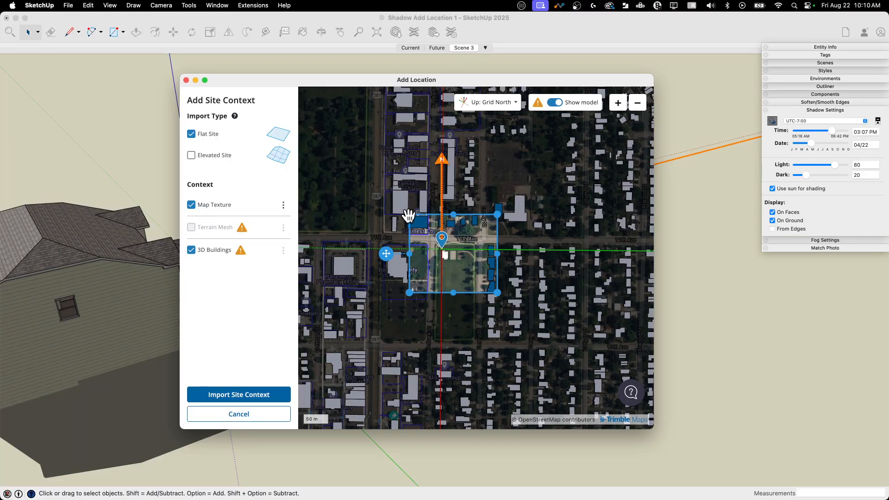
click(238, 395)
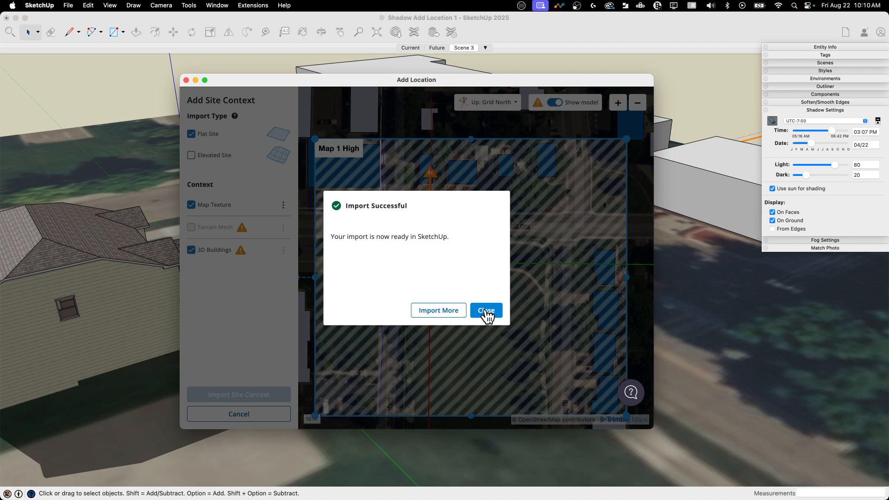
click(485, 310)
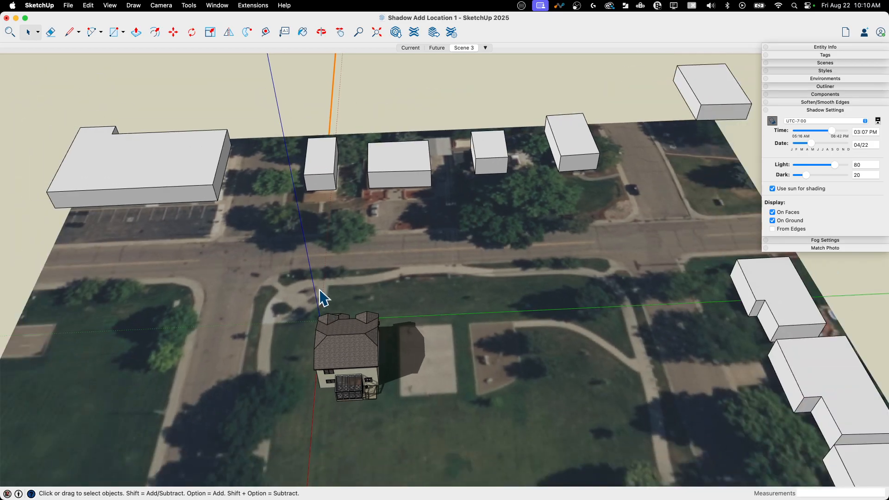
mouse_move(590, 311)
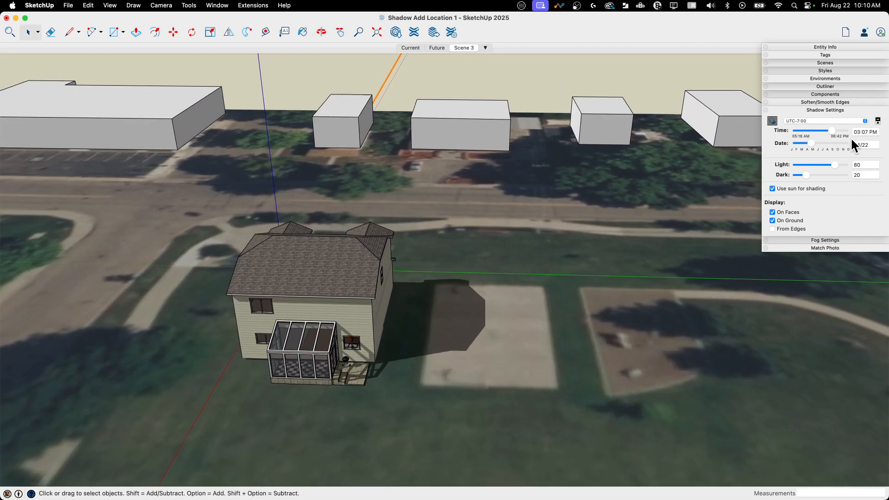
Step: Sweep the shadow time from morning through afternoon, settling on 08/28 at 09:45 AM
drag(831, 130, 797, 131)
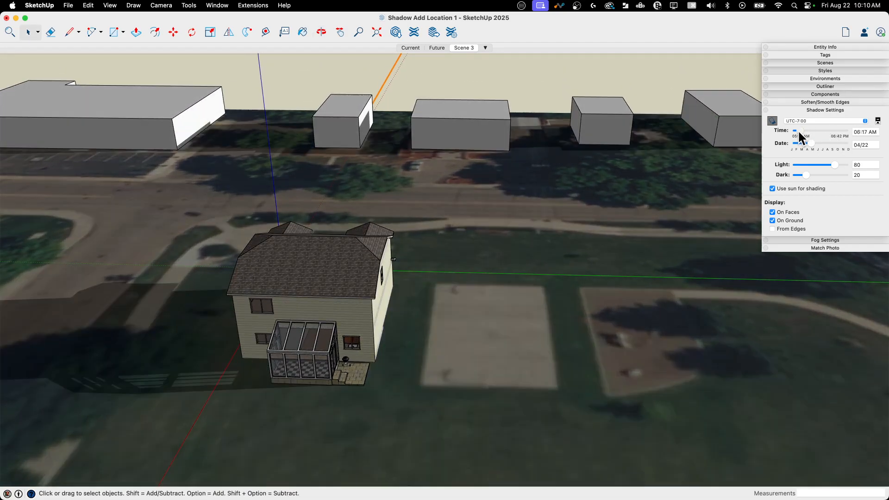
drag(796, 136, 807, 136)
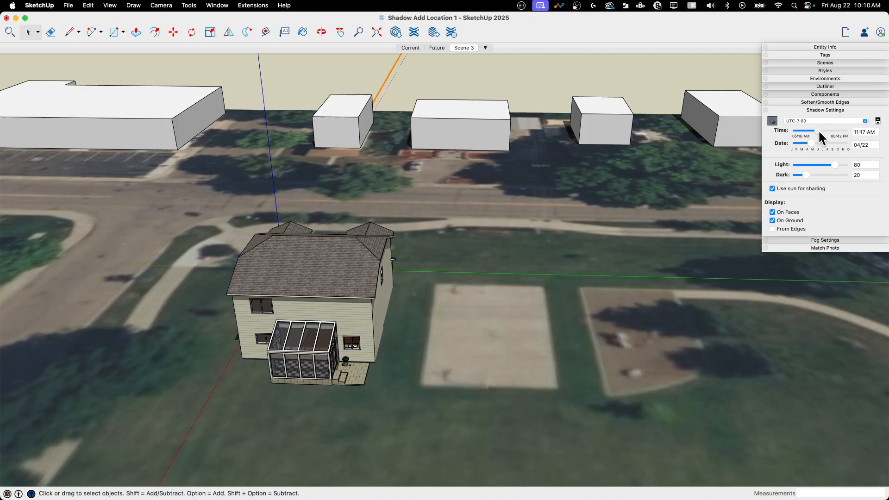
drag(805, 132, 827, 132)
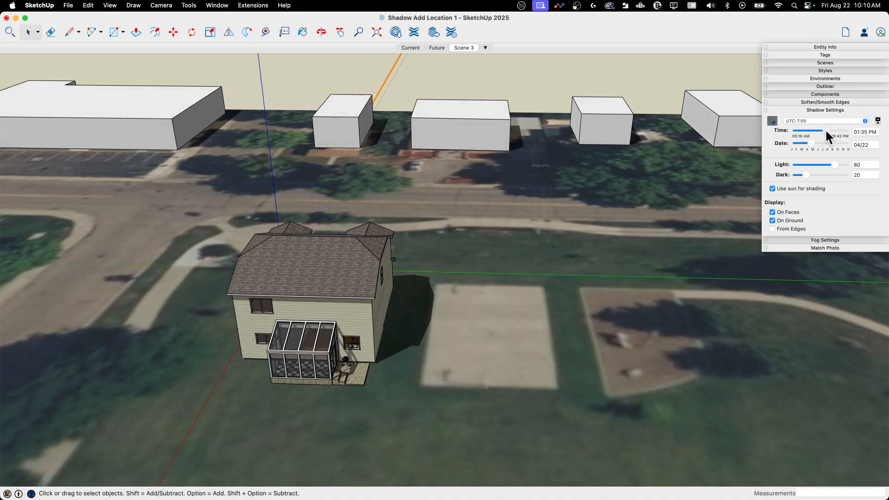
drag(828, 131, 820, 131)
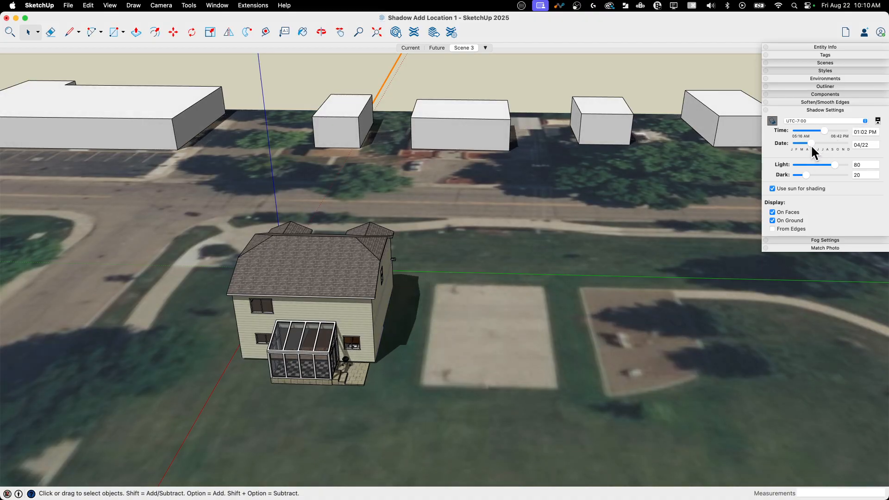
drag(799, 152, 831, 152)
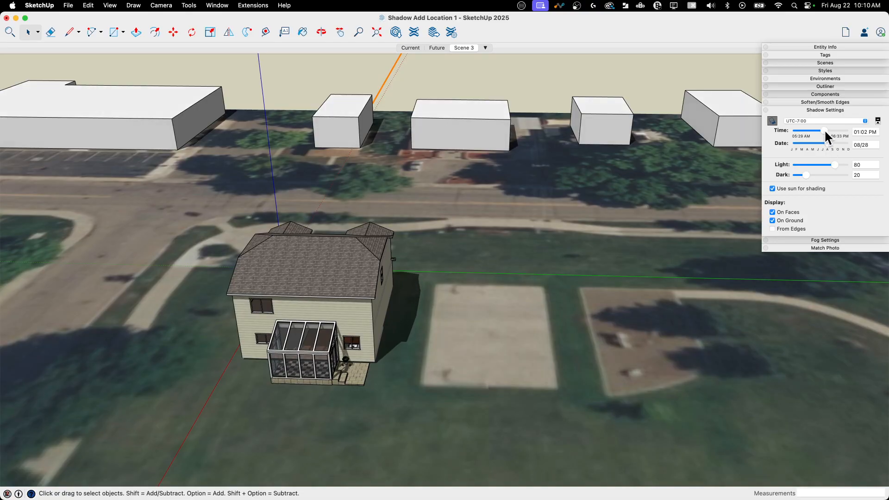
drag(820, 130, 808, 130)
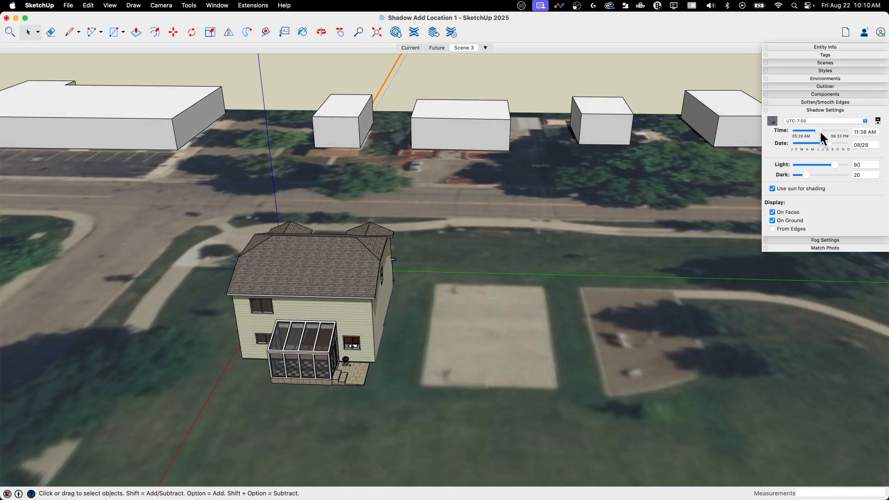
drag(805, 131, 820, 130)
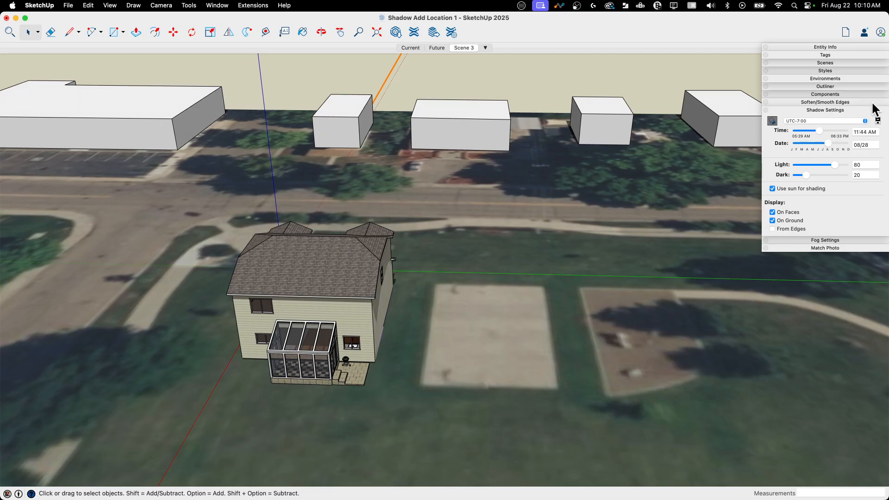
drag(818, 131, 833, 130)
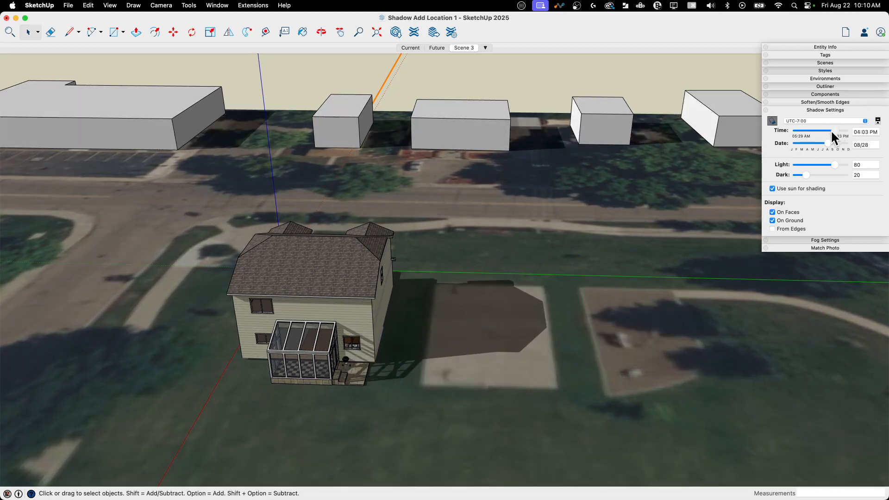
drag(836, 135, 802, 135)
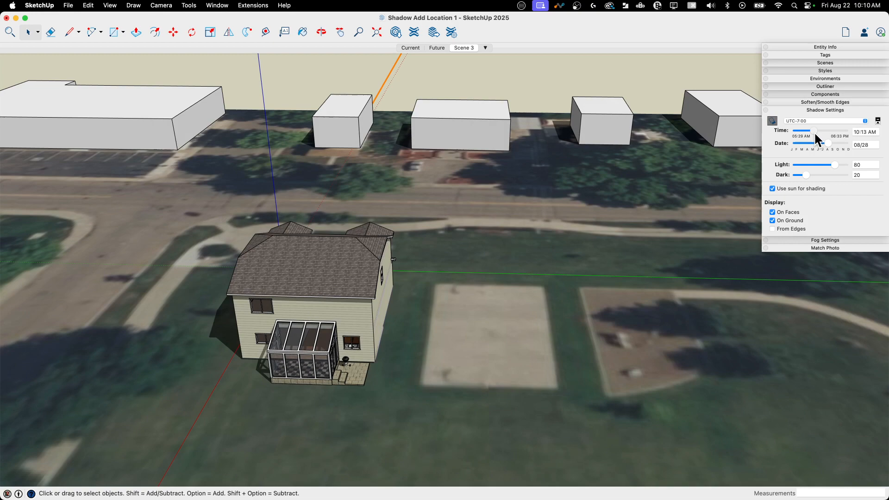
drag(811, 132, 818, 133)
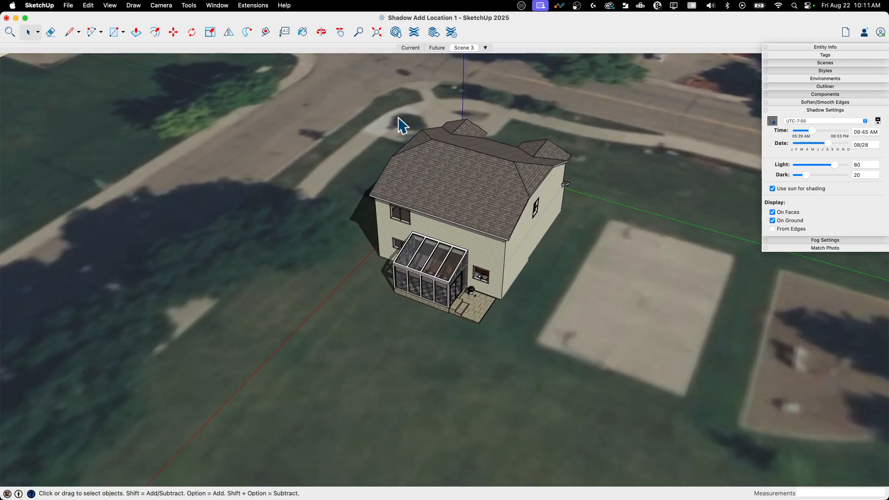
mouse_move(358, 187)
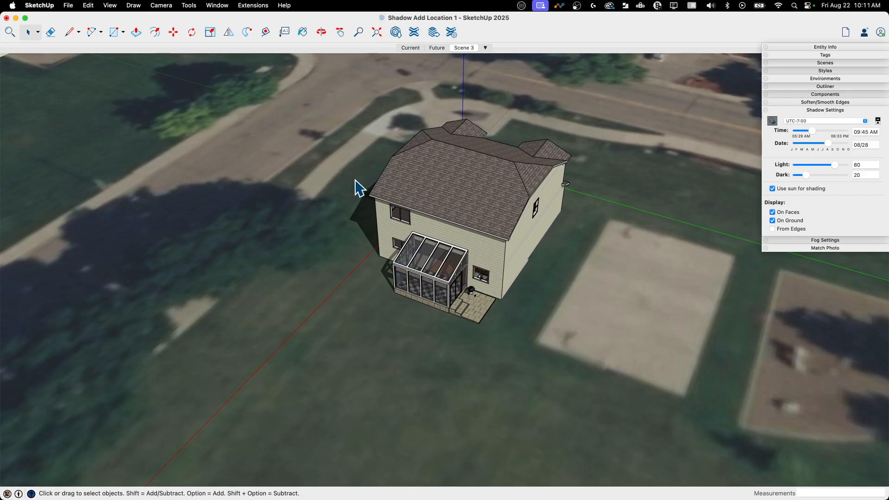
click(216, 6)
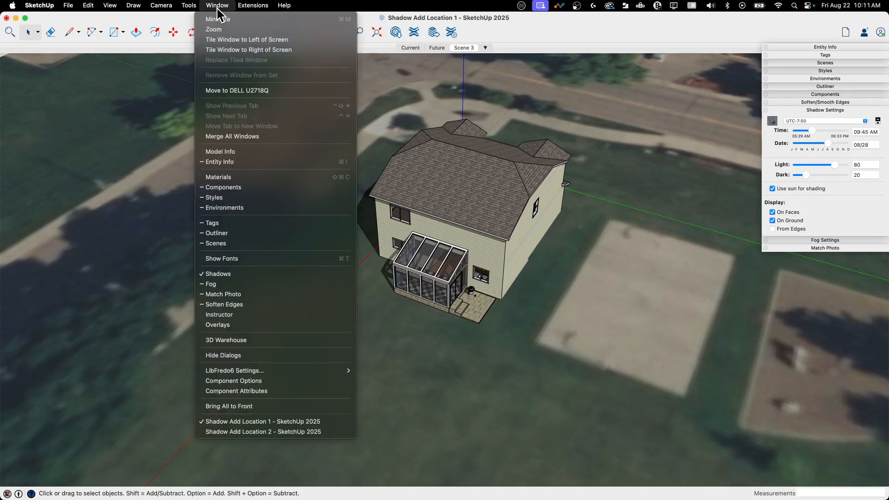
mouse_move(263, 431)
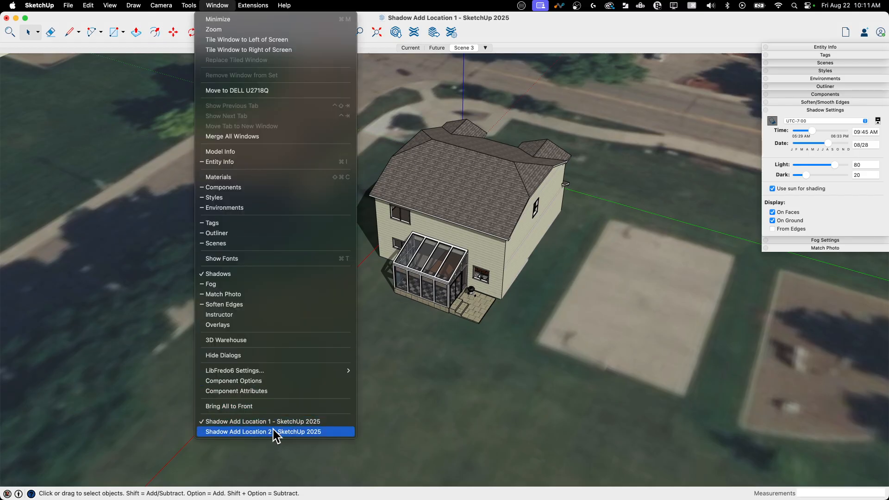
Step: Switch to the Shadow Add Location 2 model and clear the building selection
click(262, 431)
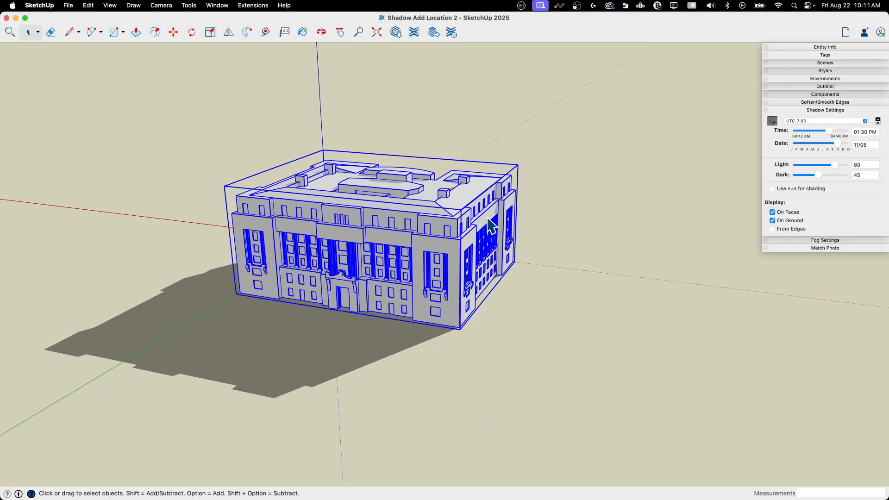
click(442, 238)
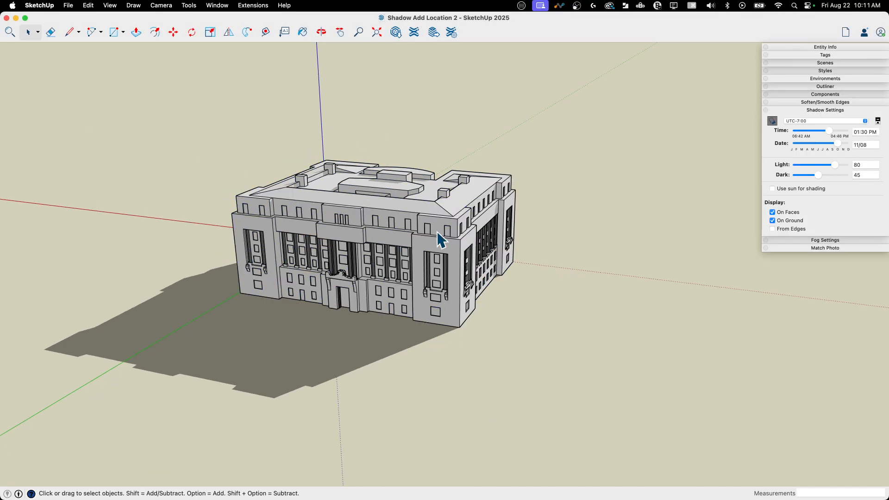
mouse_move(459, 270)
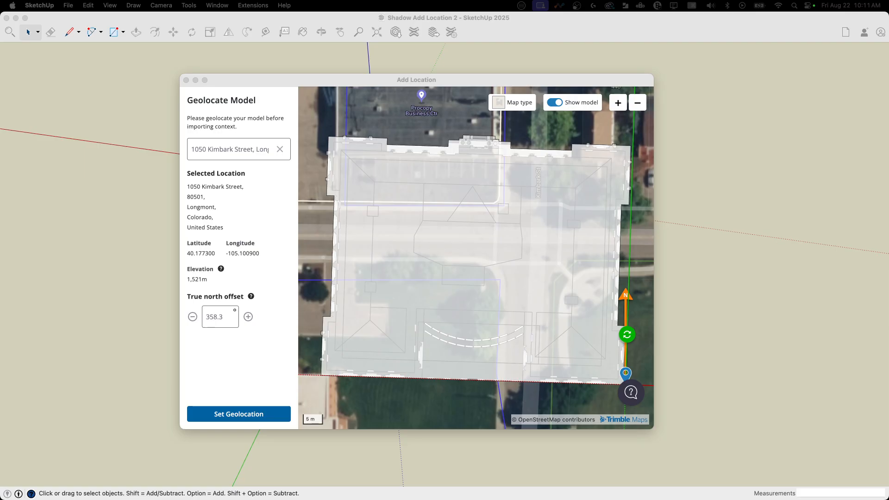
Step: Search 1300 D Street Northwest, Washington, DC 20004 and show the model overlay on the zoomed-out map
click(238, 148)
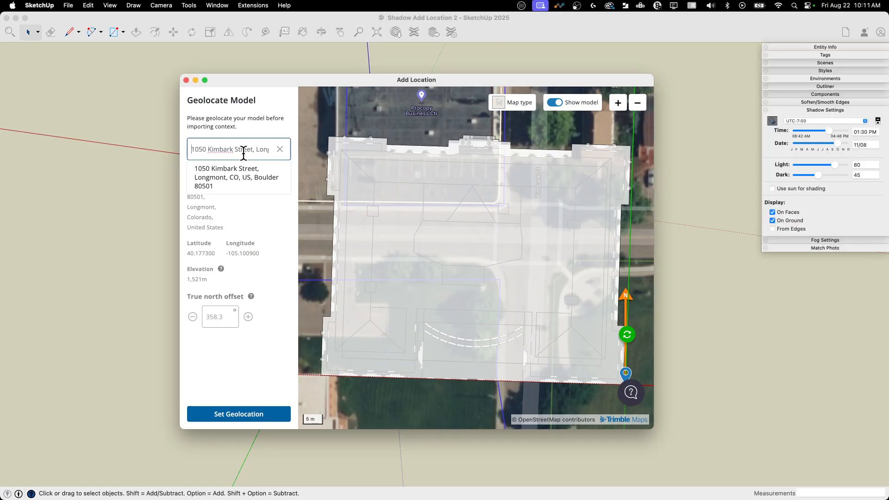
text(W, Washington, DC 20004)
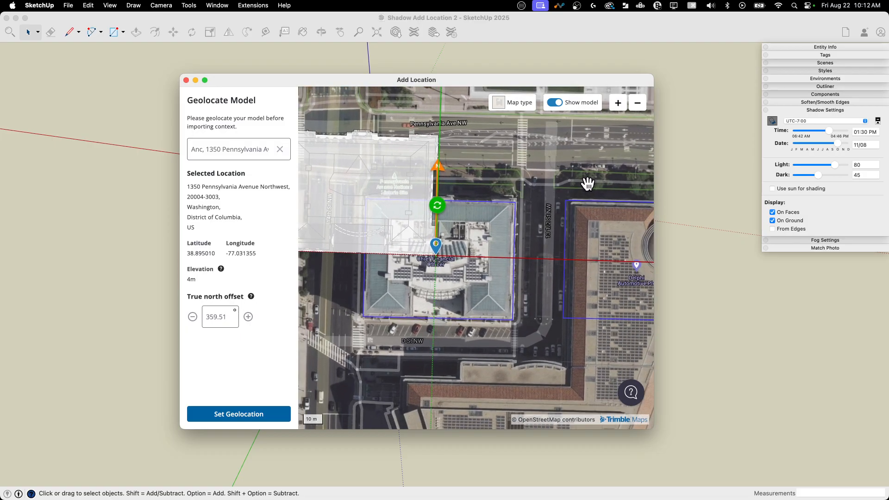
click(637, 103)
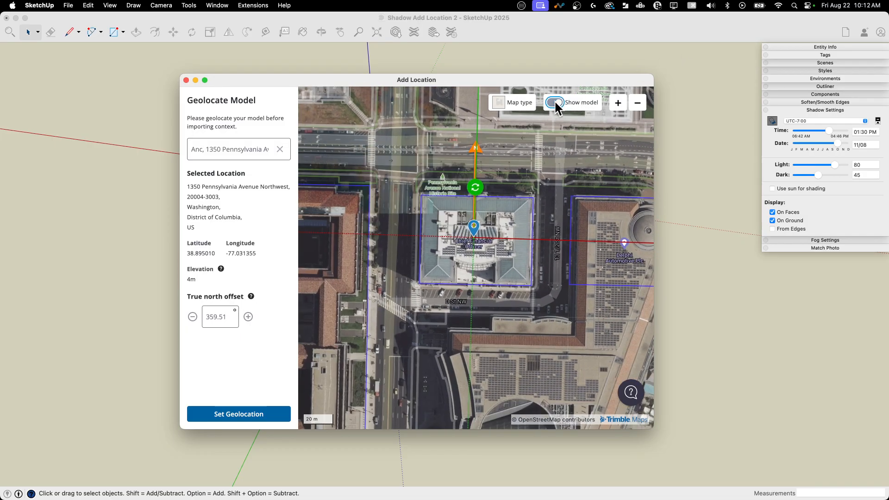
click(554, 102)
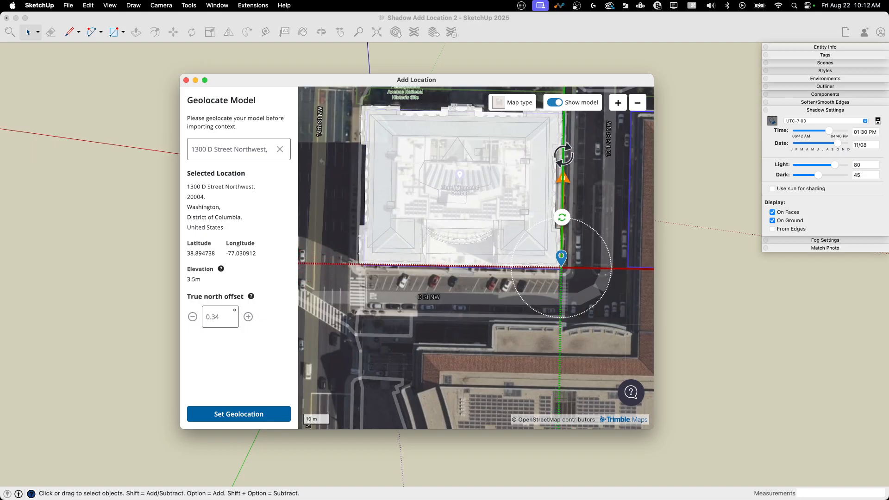
Step: Align the model to the street grid on its footprint with a 1.02° offset and set the geolocation
drag(563, 152, 541, 222)
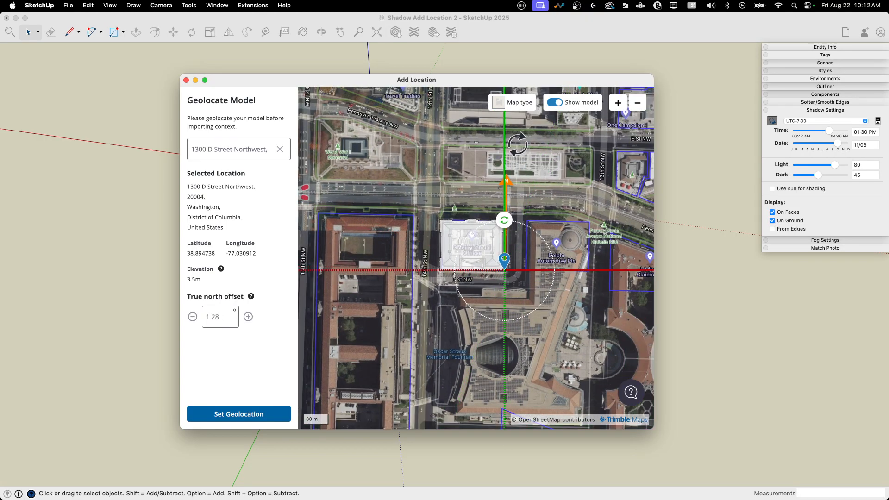
drag(504, 220, 514, 152)
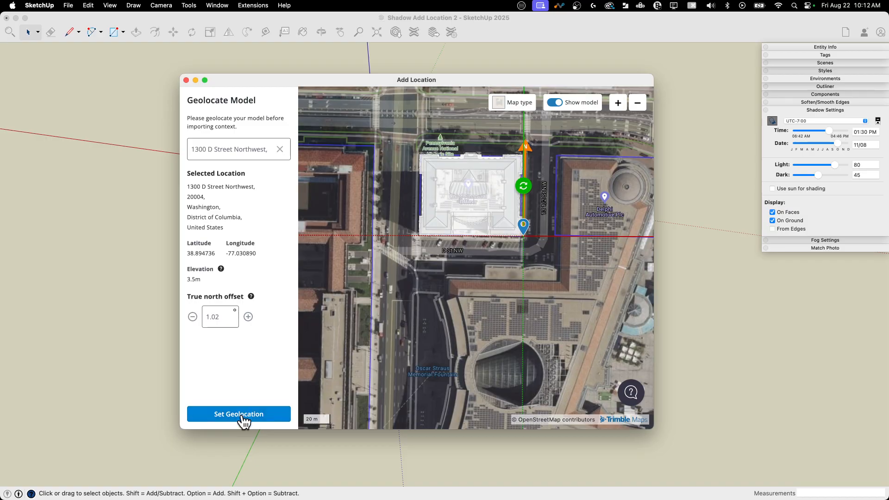
click(238, 413)
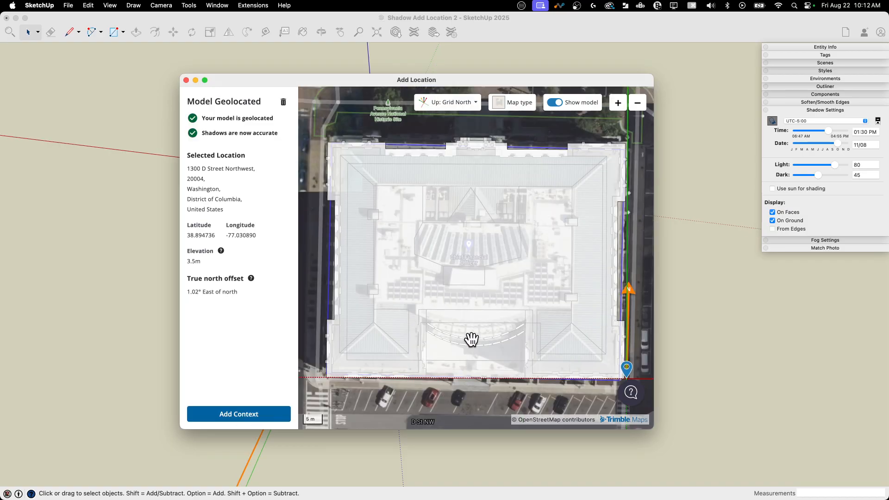
Step: Import flat site map texture and 3D buildings around the Washington model, then close the success message
click(238, 414)
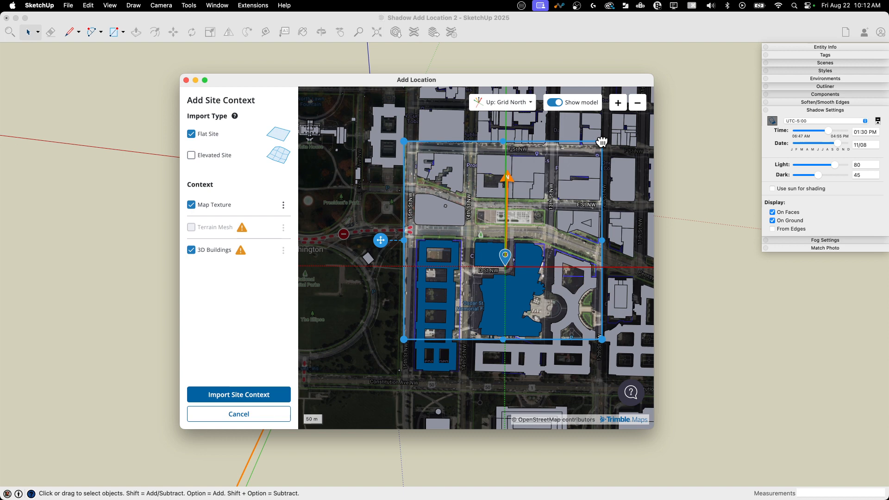
click(555, 103)
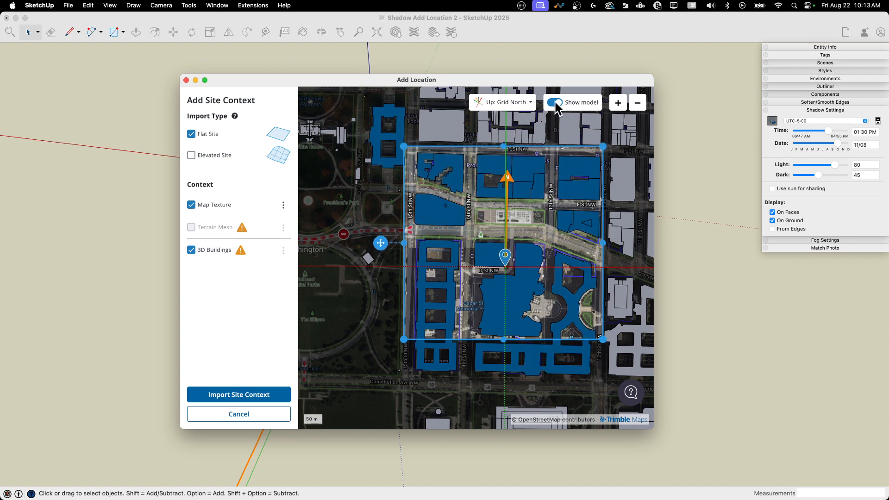
click(239, 395)
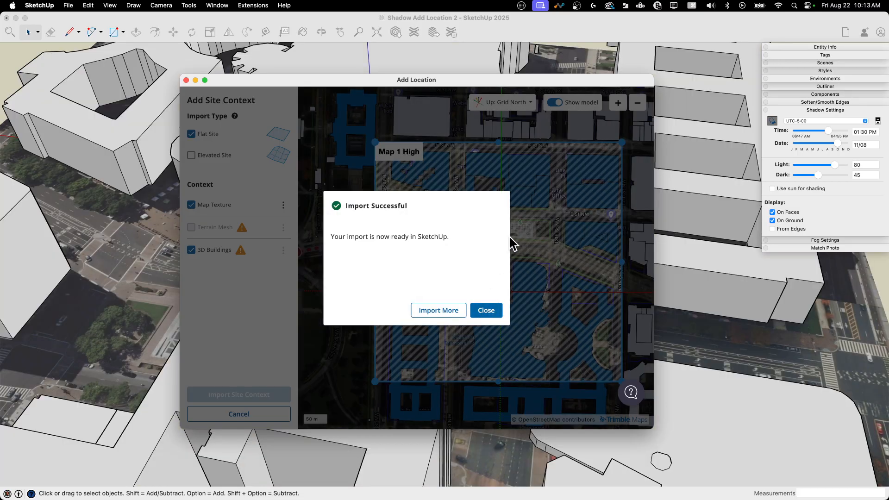
click(484, 310)
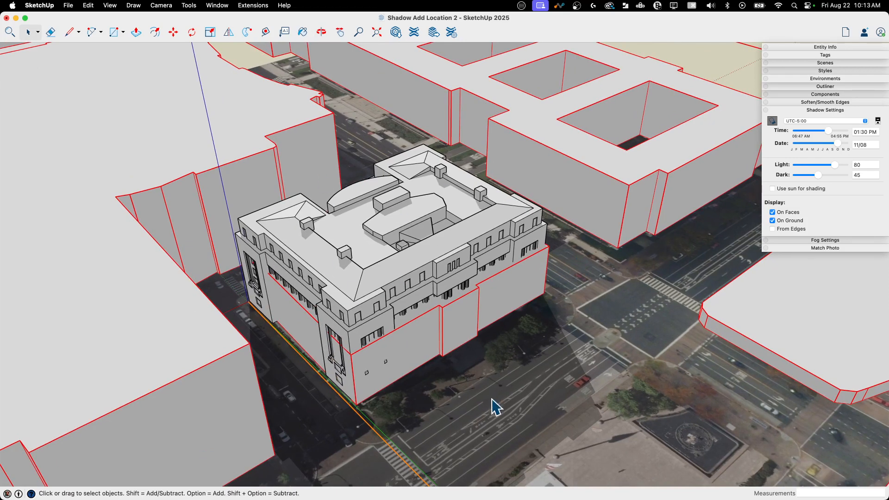
mouse_move(366, 345)
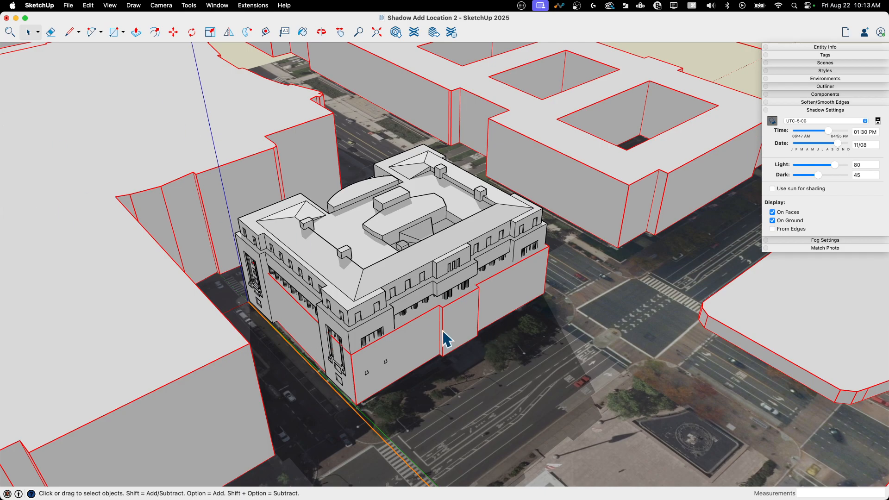
mouse_move(478, 320)
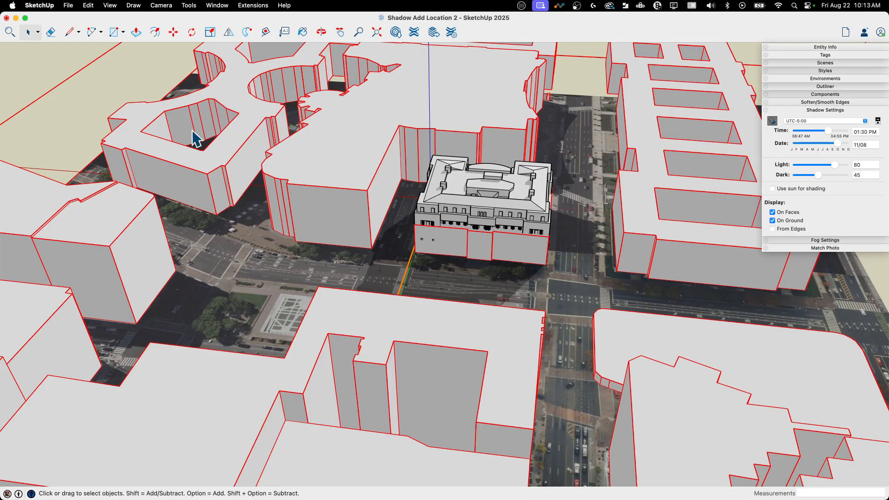
mouse_move(376, 187)
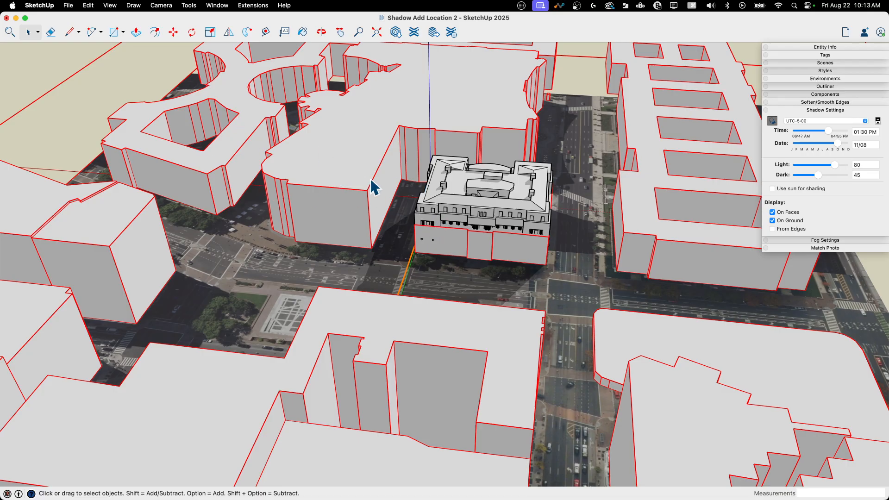
Step: Unlock the imported context buildings, remove the block under the model, and lock them again
right_click(374, 187)
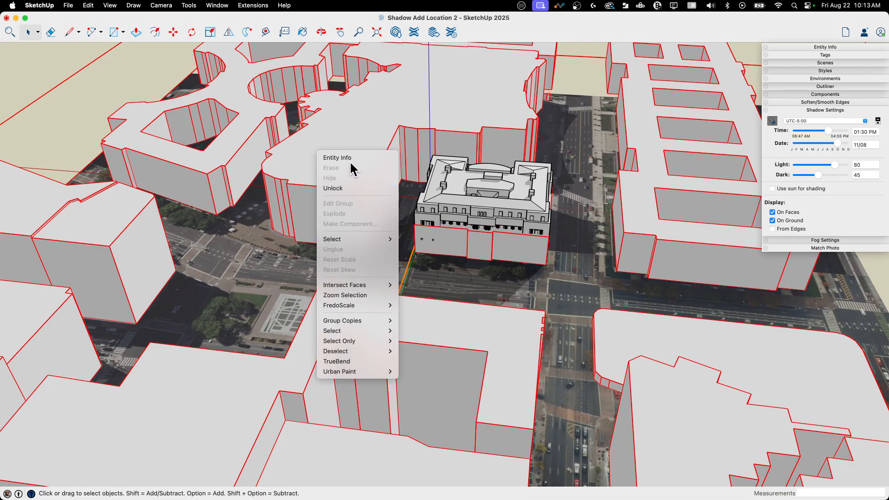
mouse_move(346, 198)
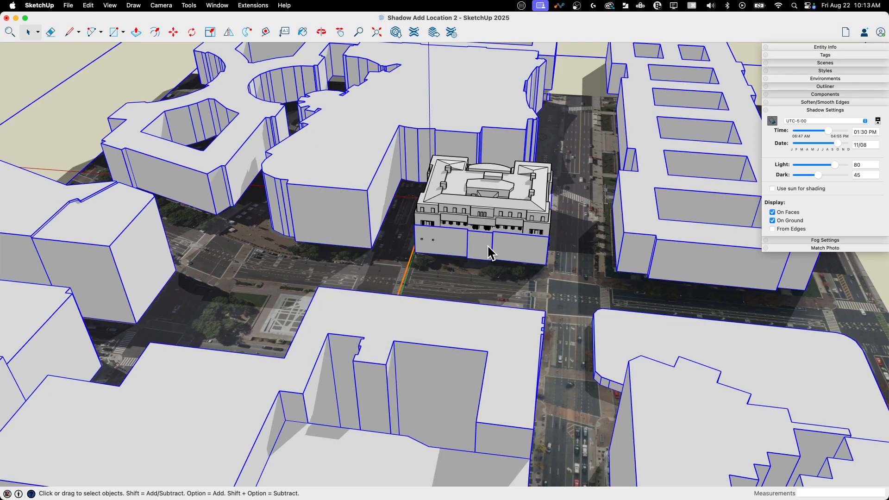
click(494, 203)
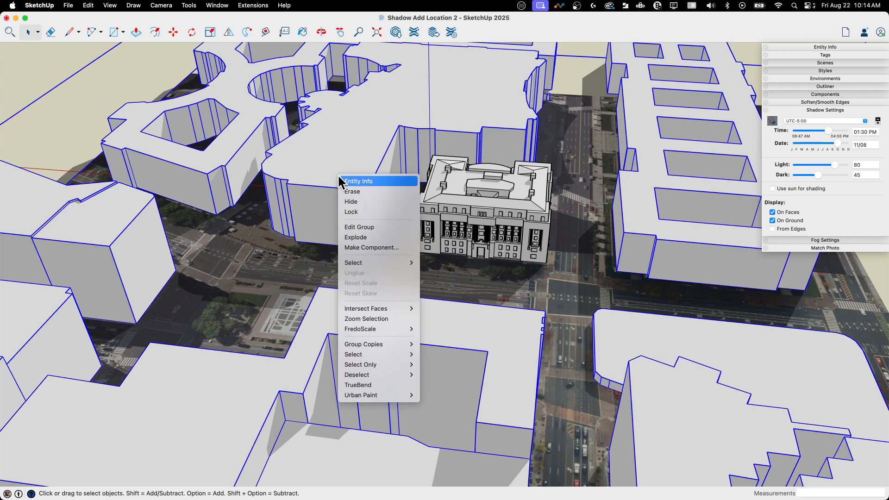
click(550, 278)
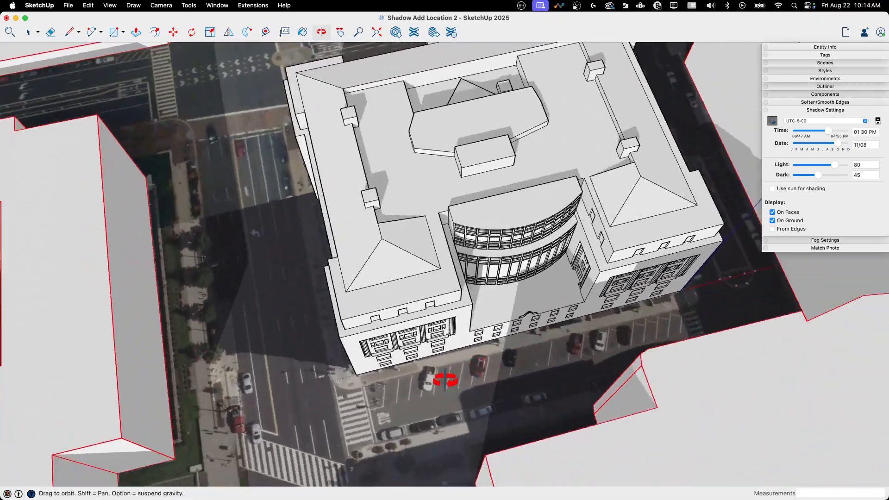
Step: Rotate the building about 1.2° around its front corner to line up with the map
drag(445, 380, 584, 213)
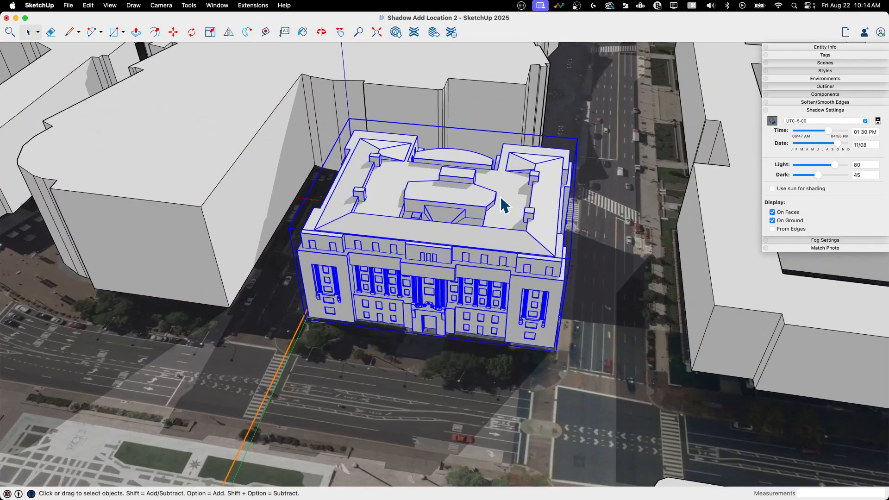
mouse_move(415, 345)
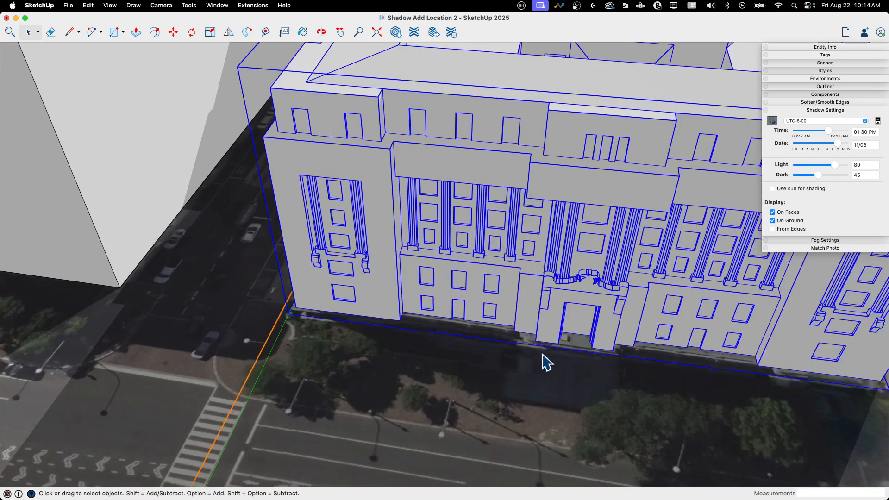
click(191, 31)
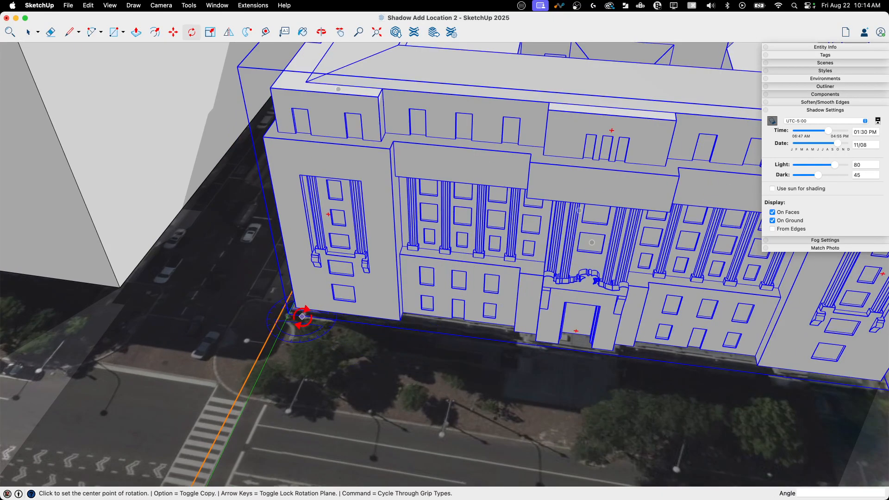
click(304, 316)
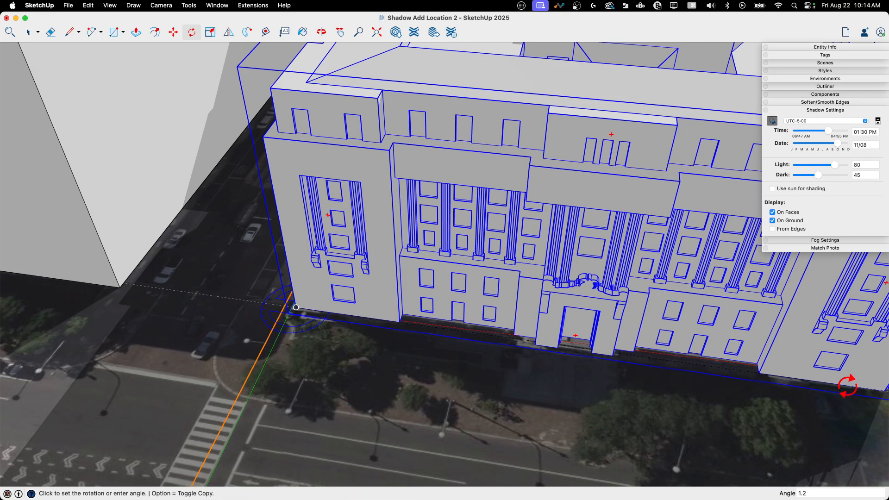
click(173, 32)
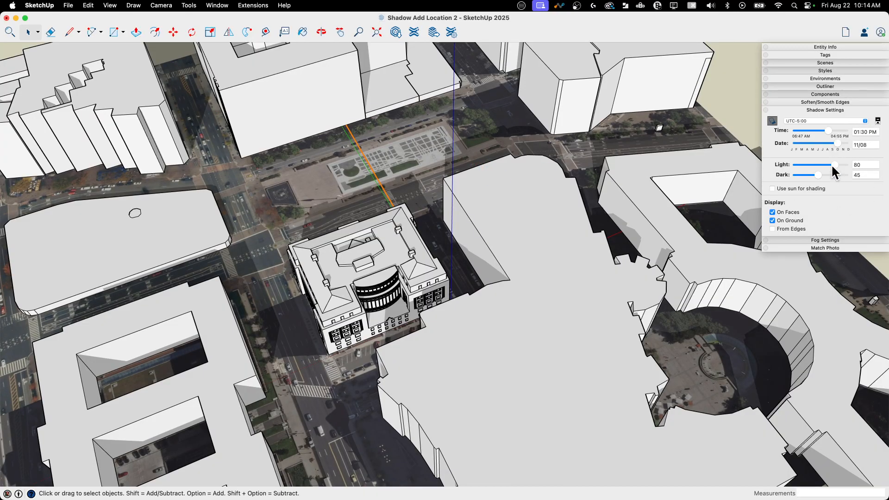
Step: Adjust the Light slider, settling the lit-face light level at 89
drag(833, 165, 800, 165)
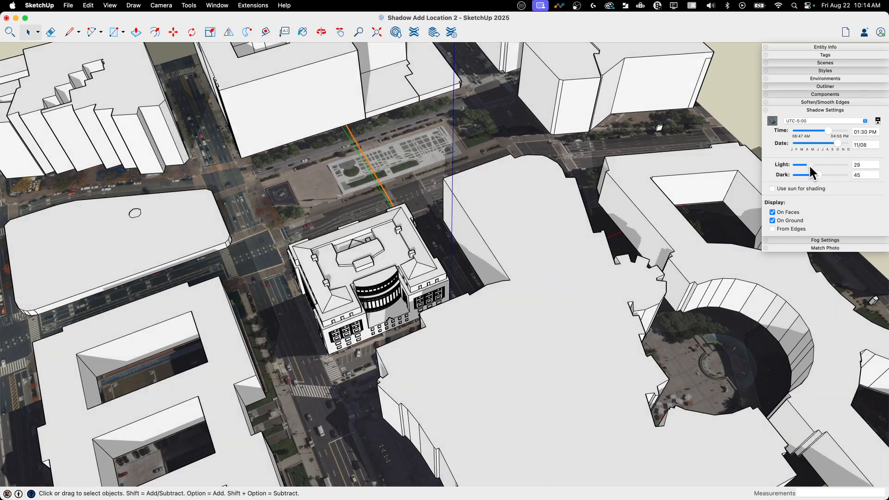
drag(802, 165, 837, 165)
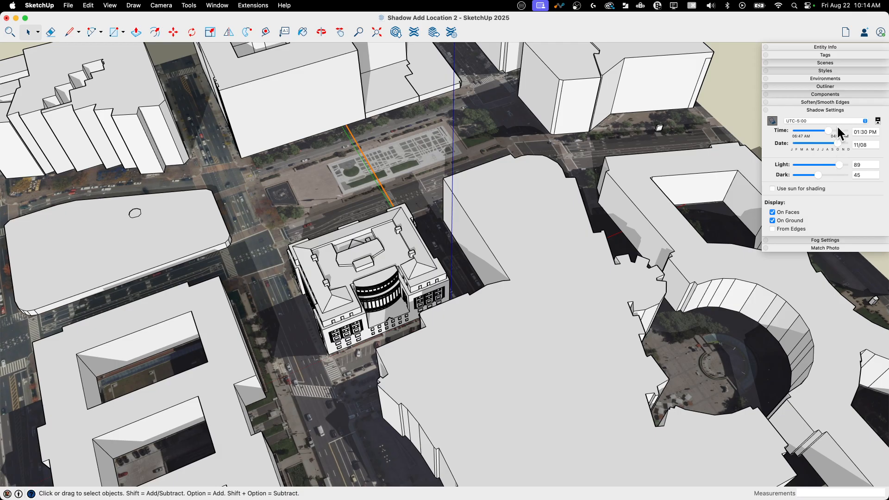
Step: Set the shadow time to about 10:06 AM and the date to December 13
drag(834, 131, 827, 131)
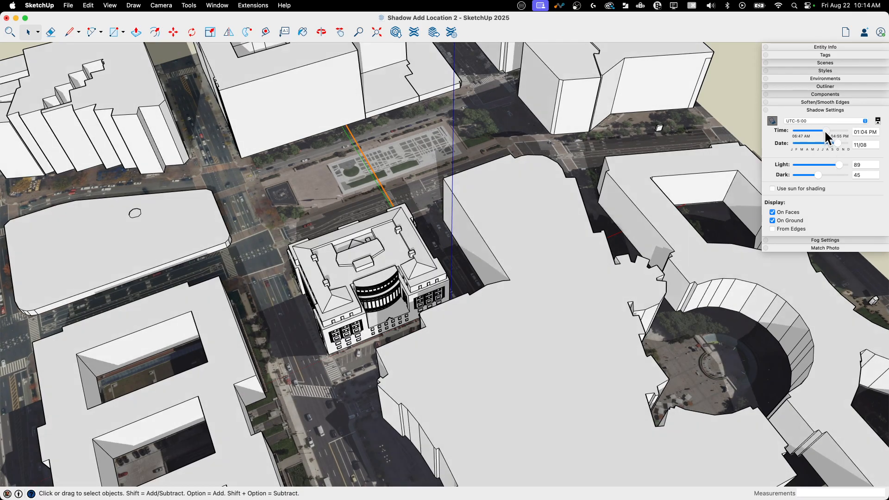
drag(825, 136, 799, 136)
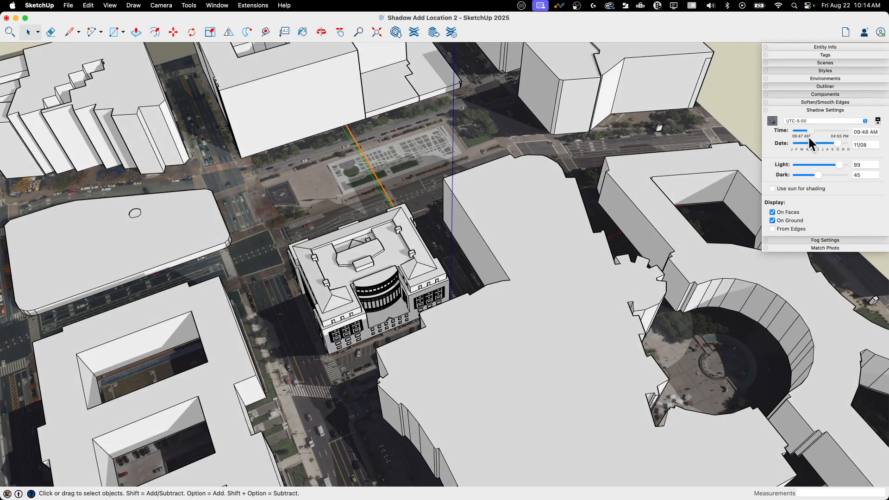
drag(805, 136, 812, 136)
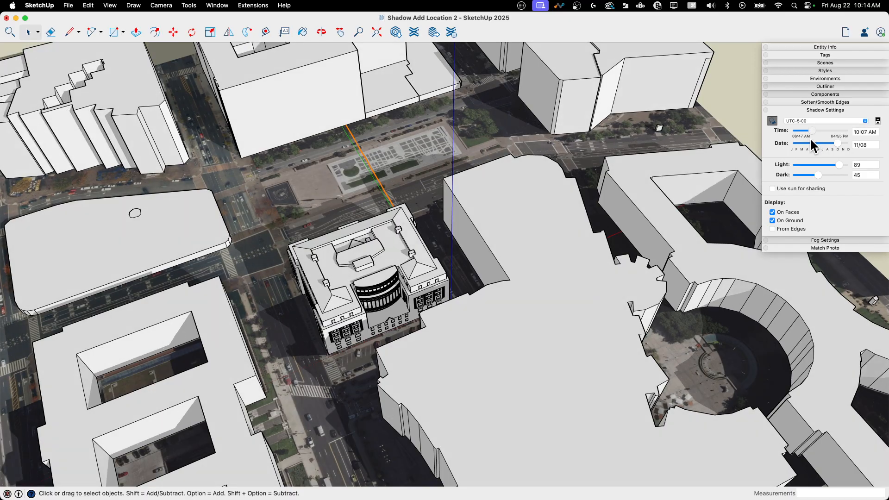
drag(827, 140, 838, 140)
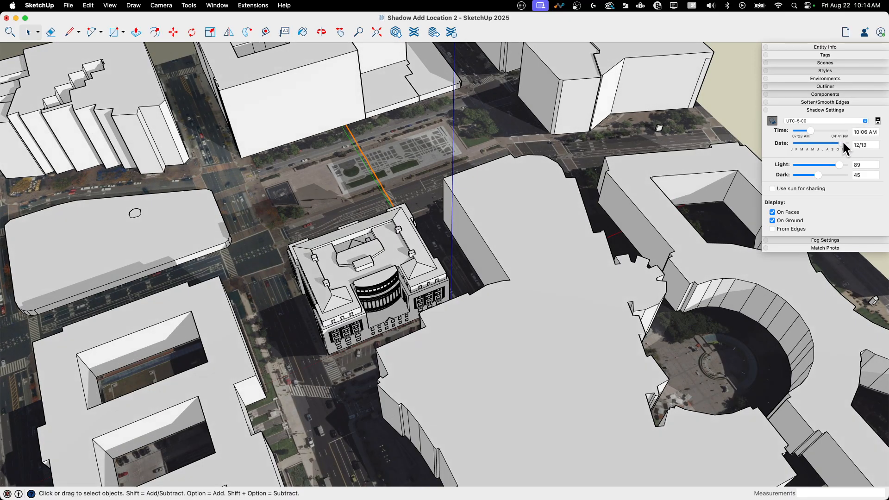